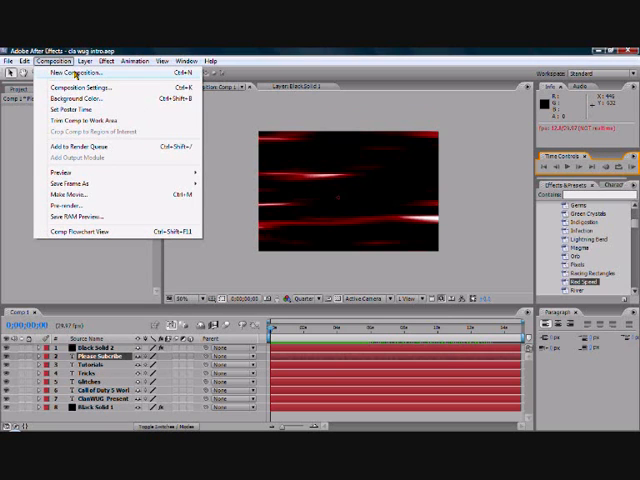
# Create a new empty composition, accepting the composition settings.
pyautogui.click(72, 88)
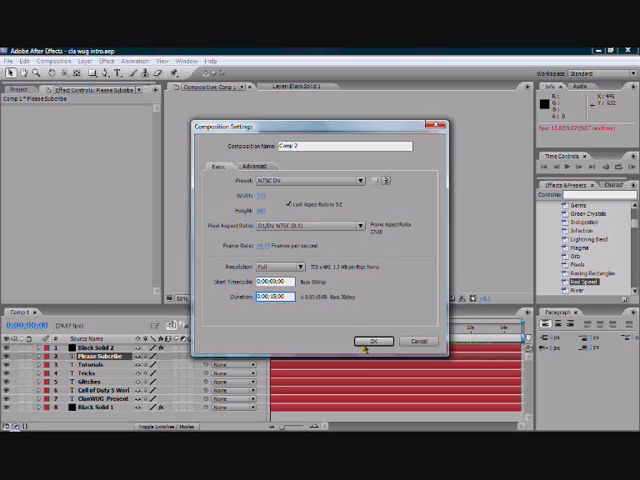
pyautogui.click(372, 340)
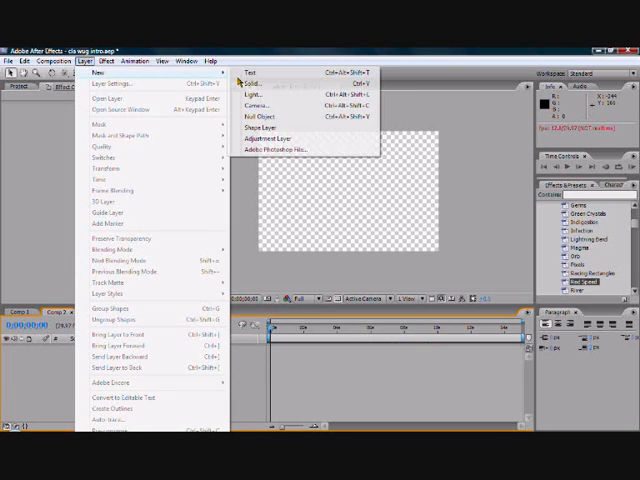
# Add a new solid layer coloured black that fills the composition.
pyautogui.click(256, 82)
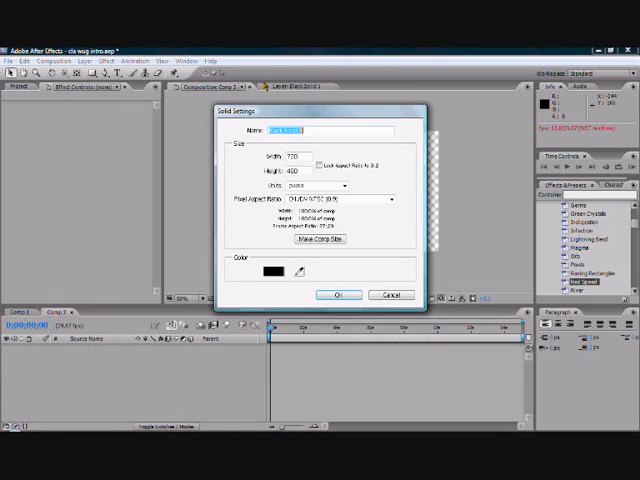
pyautogui.click(268, 270)
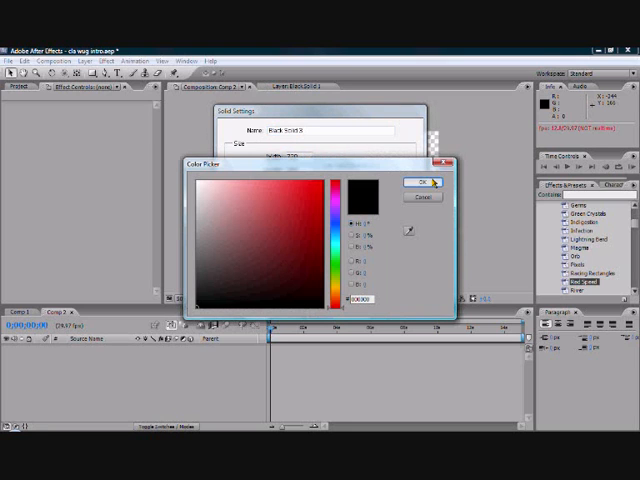
pyautogui.click(412, 182)
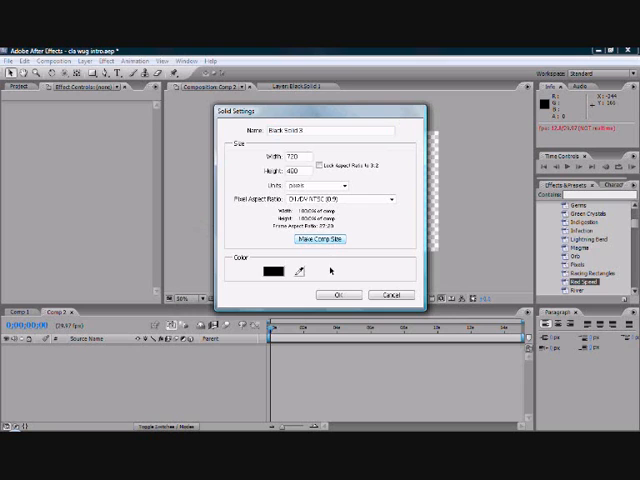
pyautogui.click(338, 296)
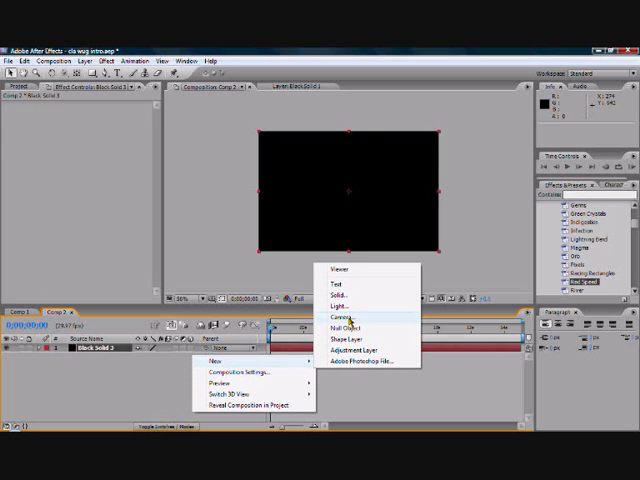
# Add a text layer reading 'ClanWUG Presents' on two lines, centred over the black solid.
pyautogui.click(332, 292)
pyautogui.write('Clan')
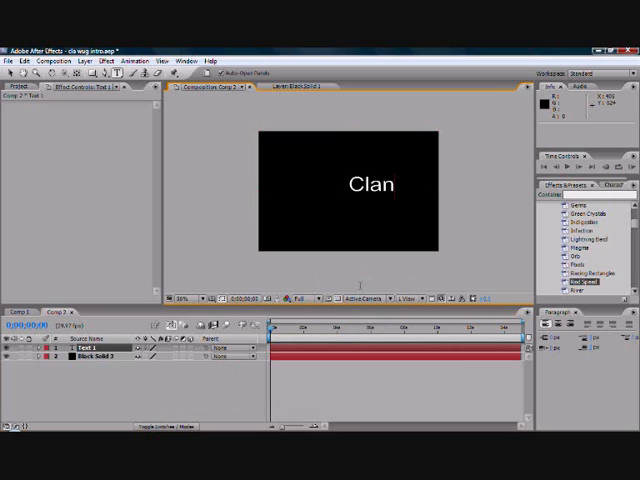
pyautogui.write('W')
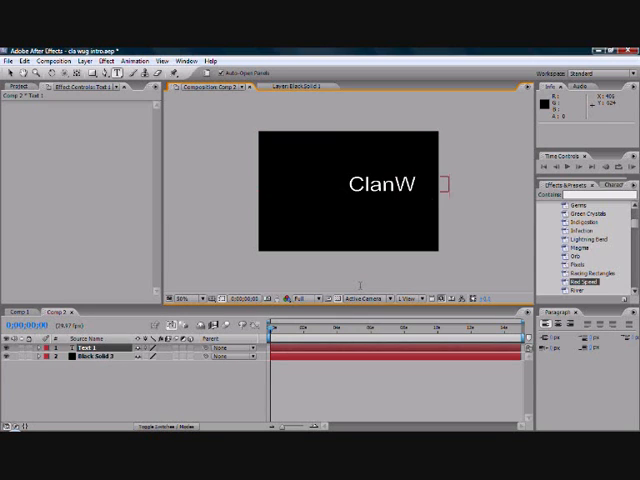
pyautogui.write('UC')
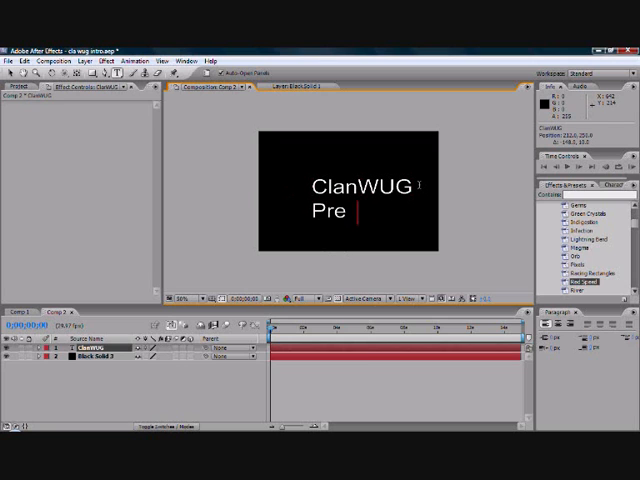
pyautogui.write('sents')
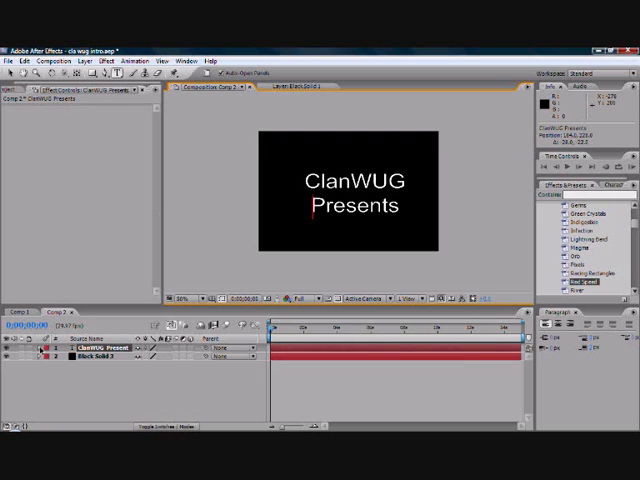
pyautogui.click(12, 352)
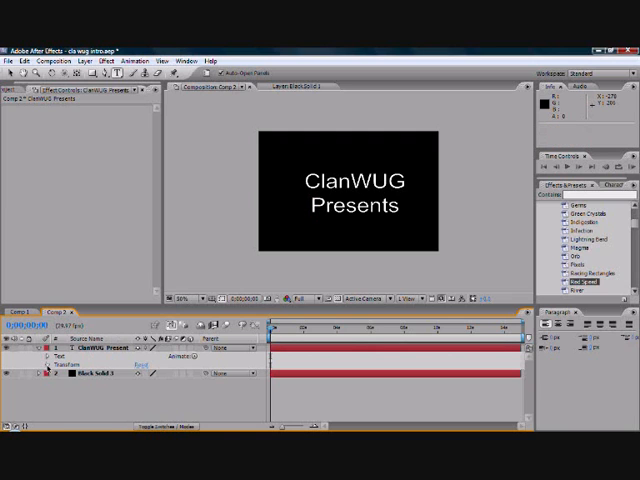
# Expand the ClanWUG Presents layer to reveal its Transform properties.
pyautogui.click(54, 372)
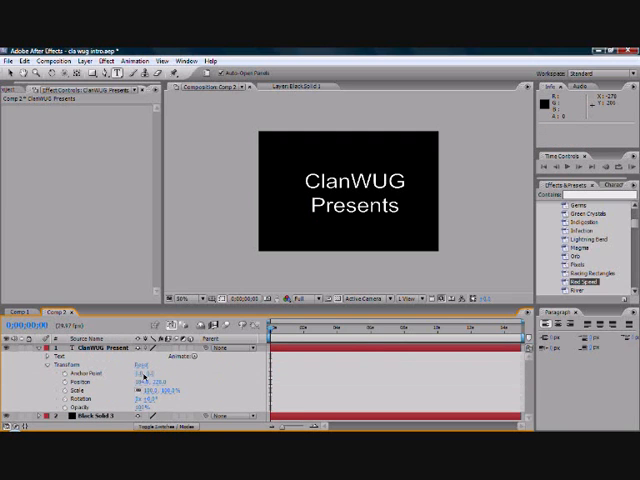
pyautogui.click(84, 372)
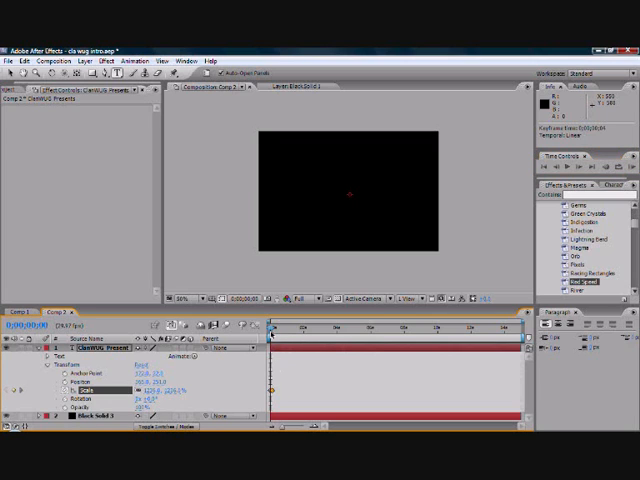
pyautogui.moveTo(278, 328)
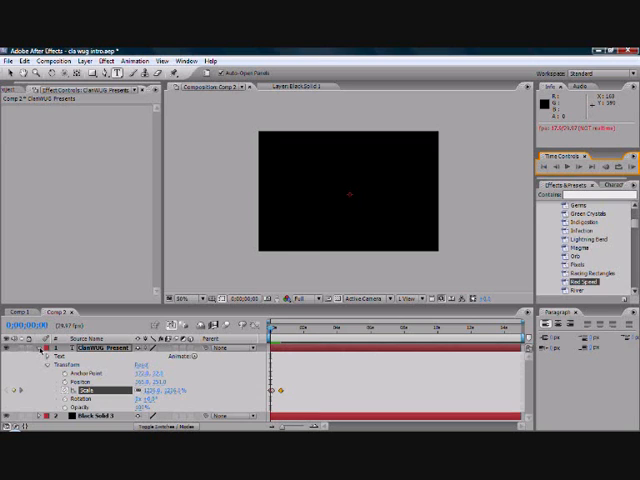
# Add a second text layer reading 'Call of duty 5 World at war' on two lines.
pyautogui.rightClick(90, 356)
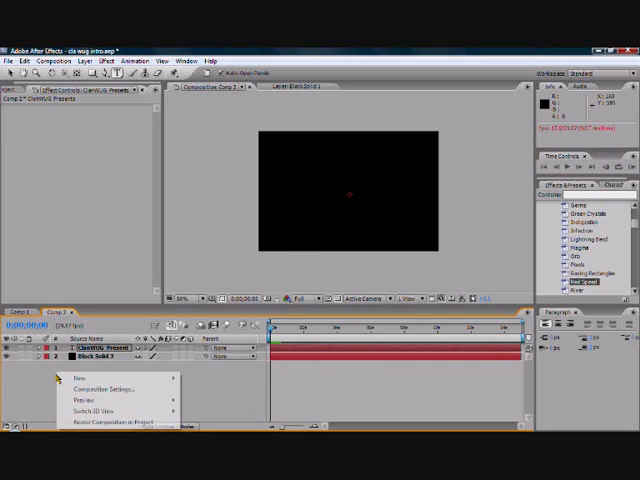
pyautogui.moveTo(64, 376)
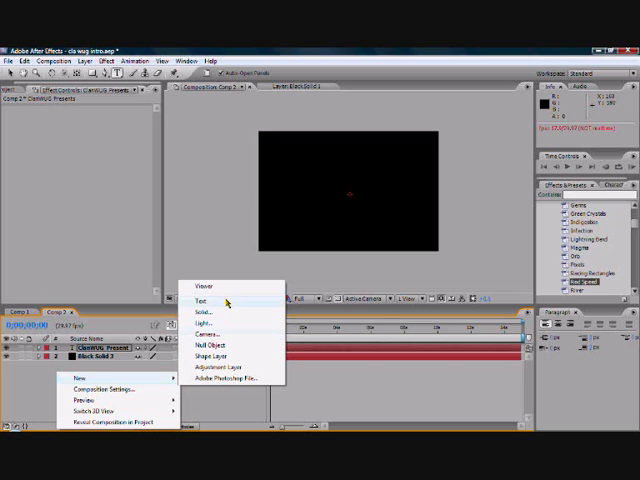
pyautogui.click(202, 300)
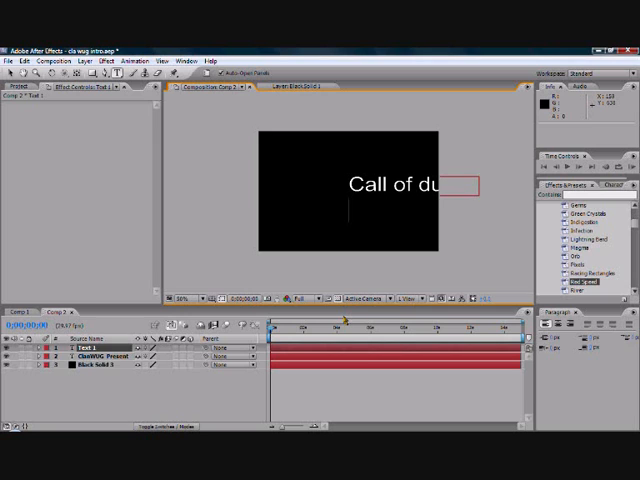
pyautogui.write('World at war')
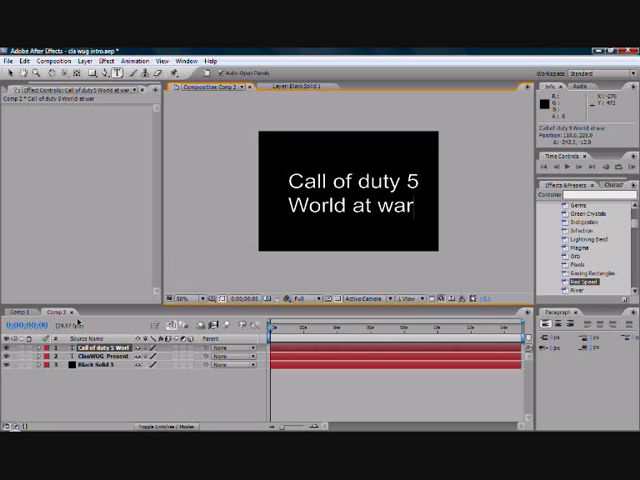
pyautogui.click(36, 352)
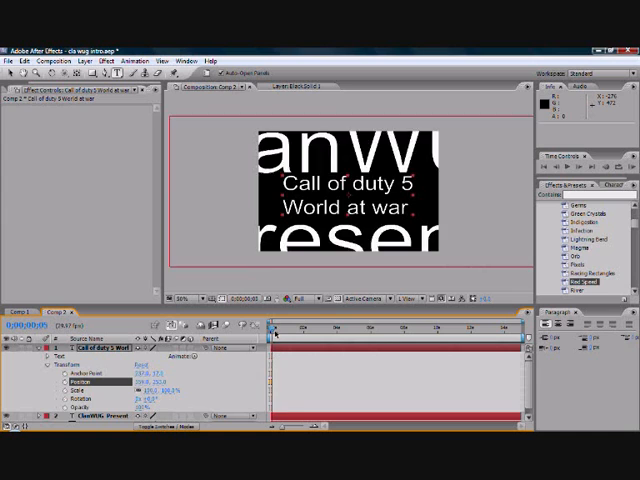
# Keyframe the Call of duty title's Scale from 0 at the start to 100% later in time.
pyautogui.click(278, 330)
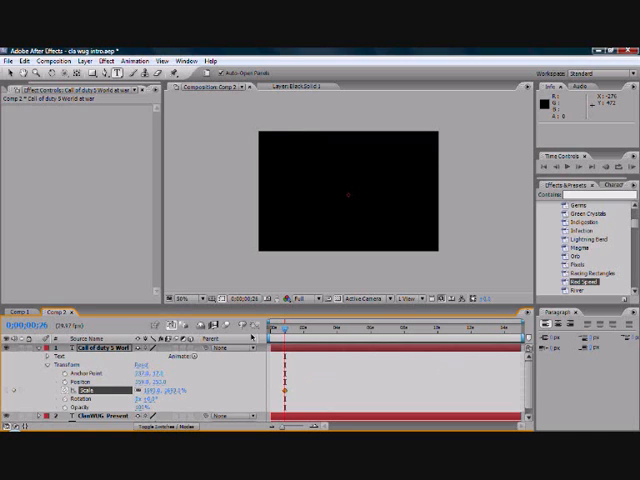
pyautogui.click(284, 326)
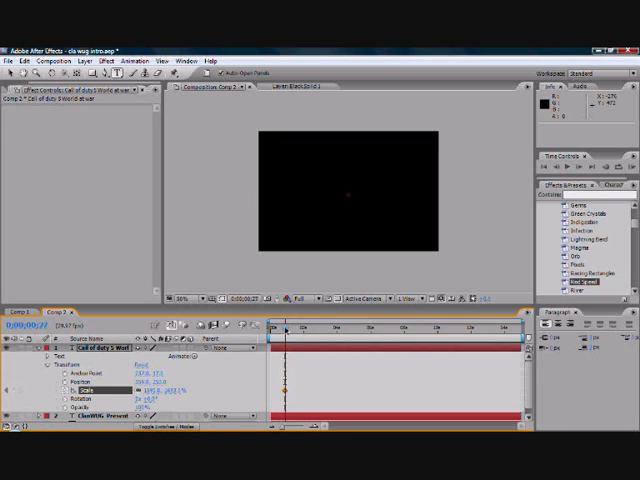
pyautogui.click(290, 324)
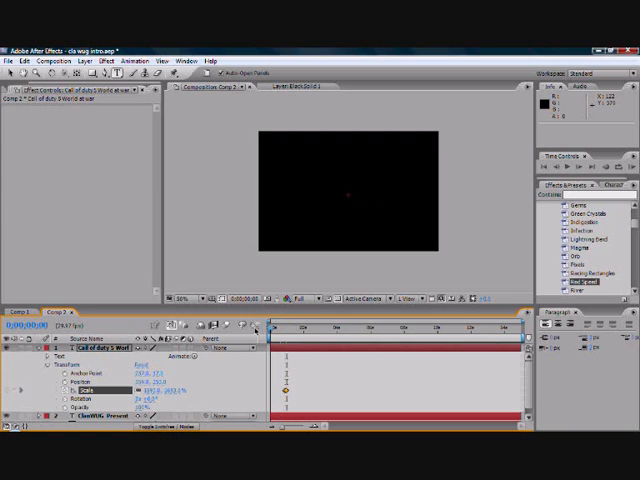
pyautogui.click(284, 324)
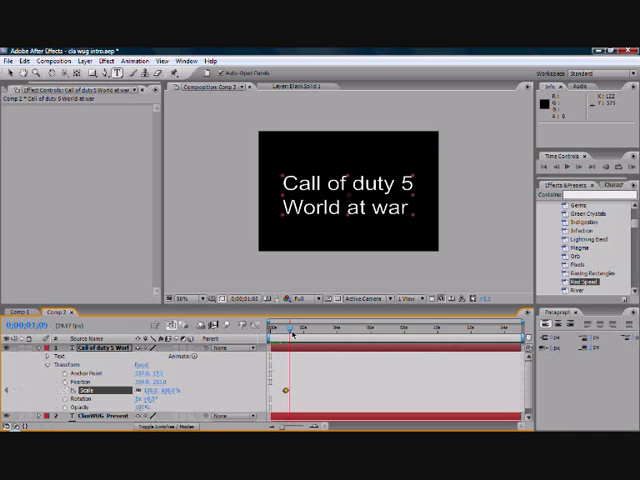
pyautogui.moveTo(292, 328); pyautogui.dragTo(288, 328)
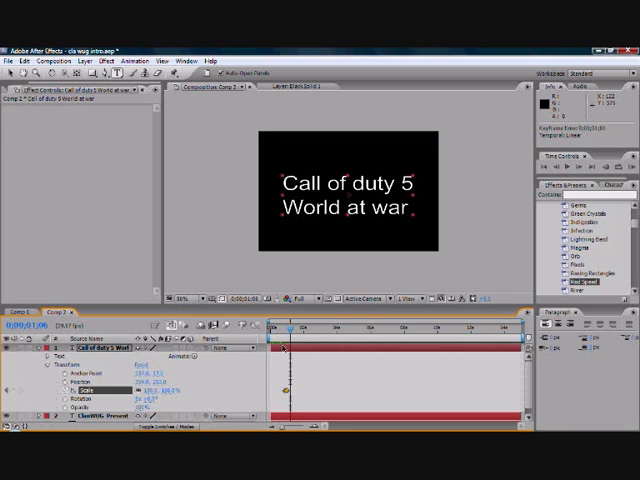
pyautogui.click(296, 330)
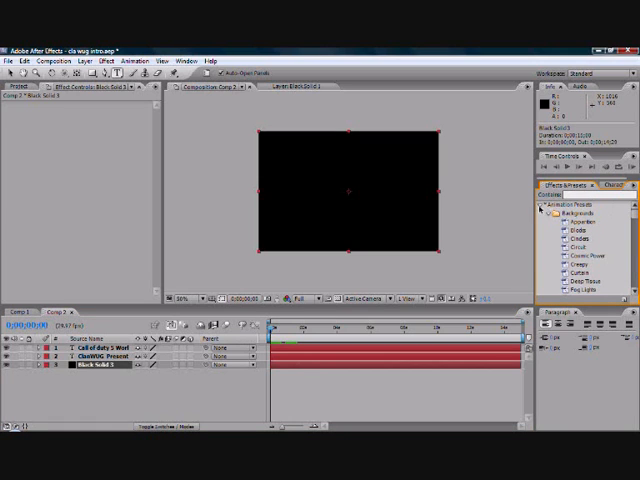
# Expand an Effects & Presets category and browse its effects for the red streak look.
pyautogui.click(544, 200)
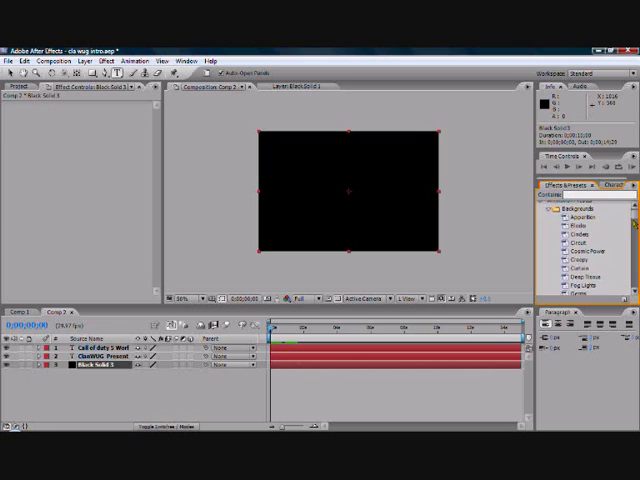
pyautogui.scroll(-3)
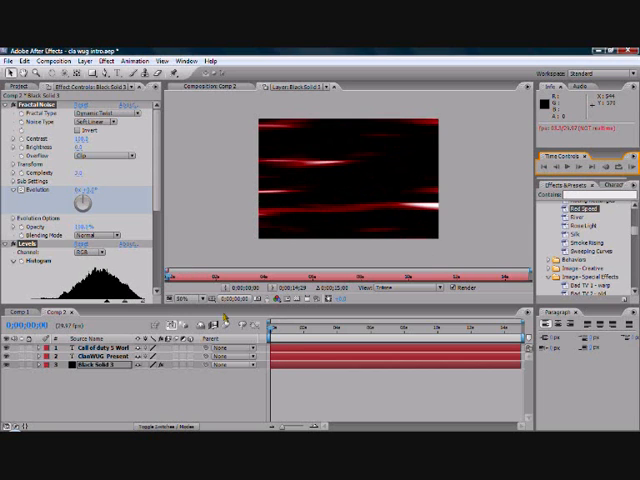
# View the whole composition and hide the title layers so only the red streaked Black Solid 1 shows.
pyautogui.click(70, 352)
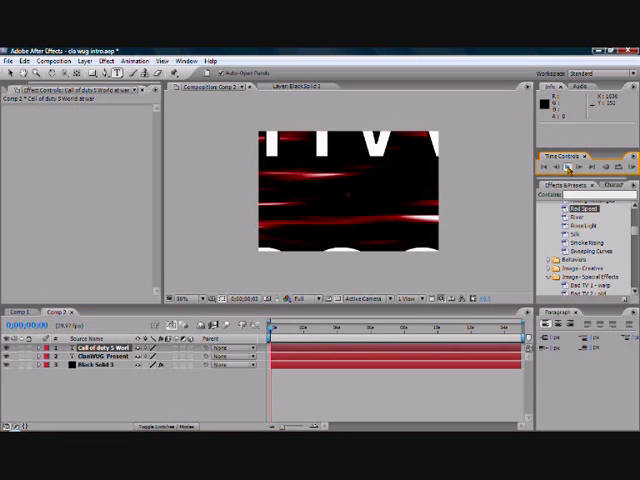
pyautogui.click(288, 328)
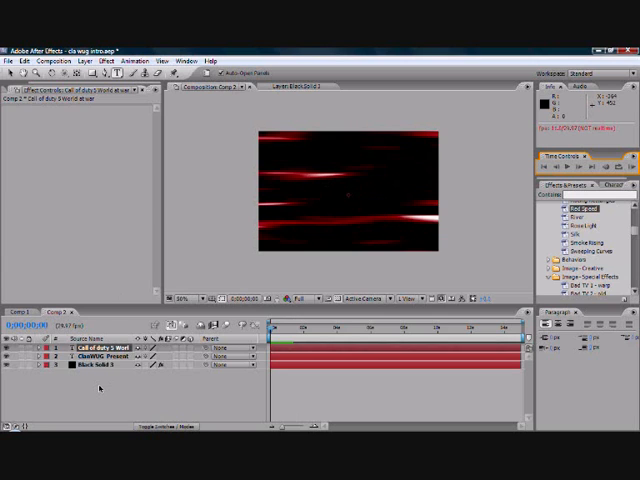
# Add a second black solid on top and apply the Simulation > Shatter effect to it.
pyautogui.rightClick(100, 390)
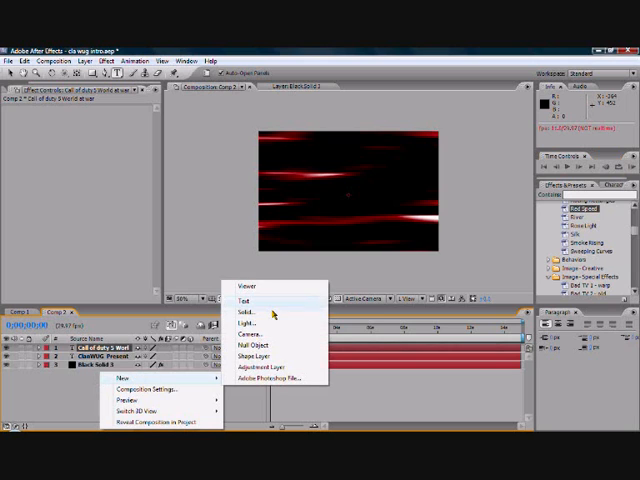
pyautogui.click(244, 312)
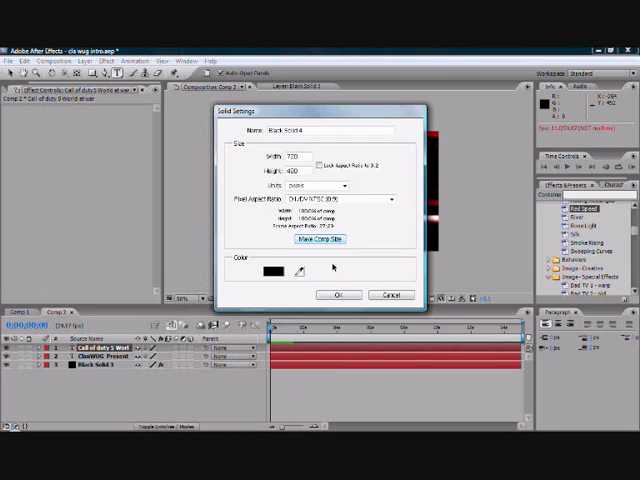
pyautogui.click(336, 296)
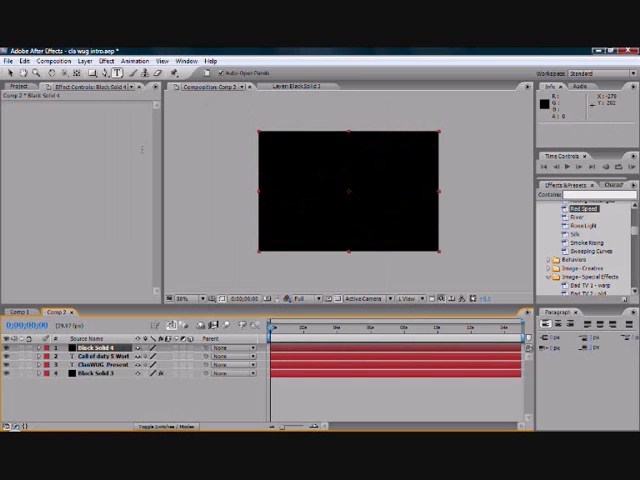
pyautogui.click(90, 60)
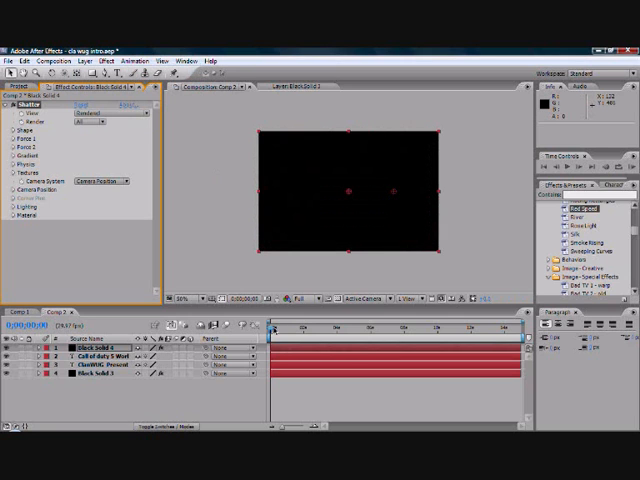
# Copy the Fractal Noise effect from Black Solid 1 and paste it onto the shatter solid.
pyautogui.moveTo(272, 324); pyautogui.dragTo(272, 324)
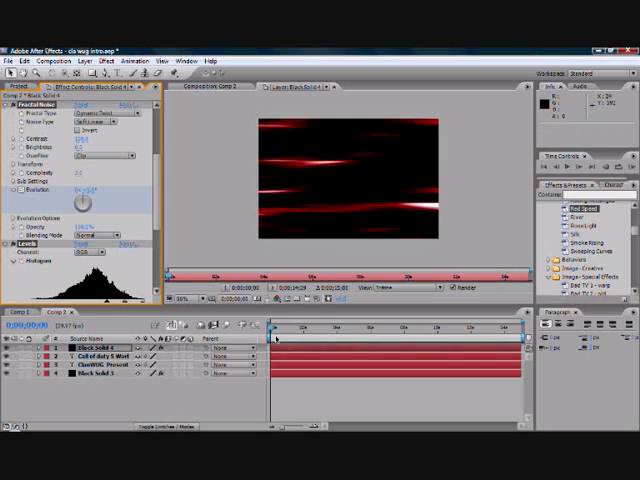
pyautogui.click(278, 328)
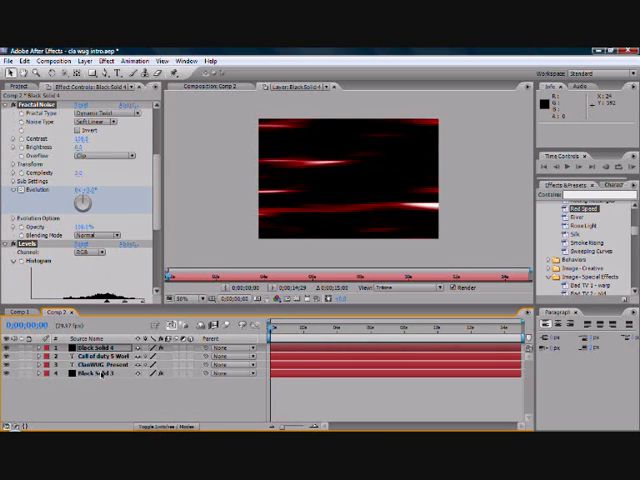
pyautogui.click(100, 358)
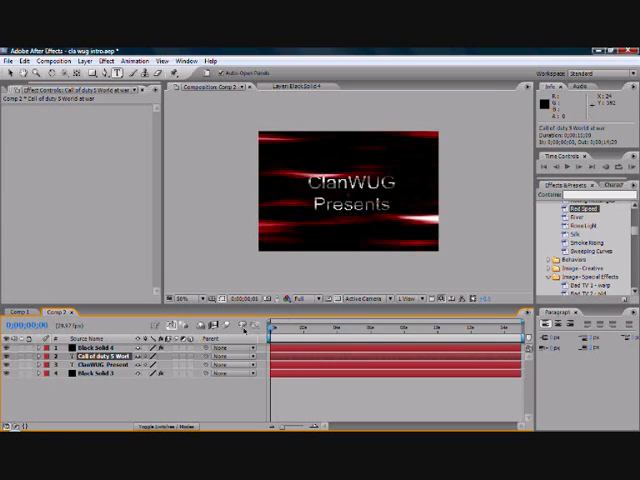
pyautogui.click(80, 342)
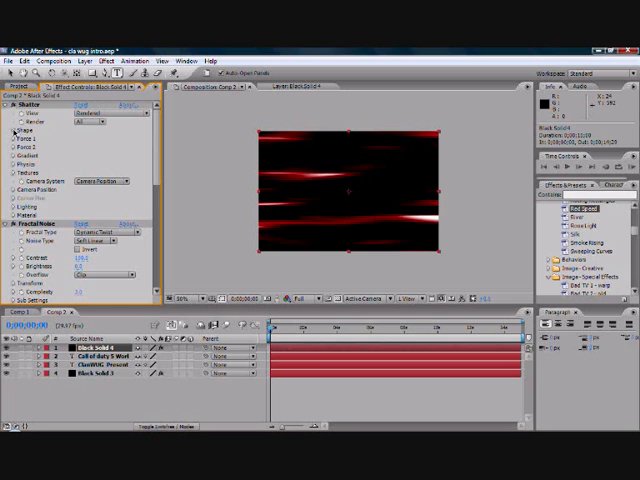
# Set the Shatter effect's Shape Pattern to Glass on the top solid.
pyautogui.click(16, 128)
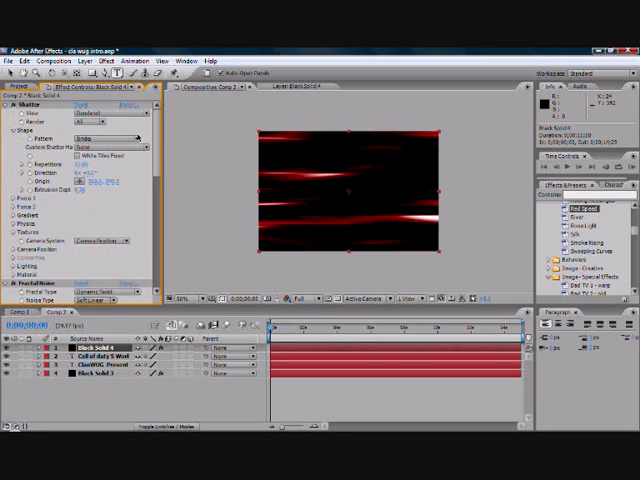
pyautogui.click(108, 138)
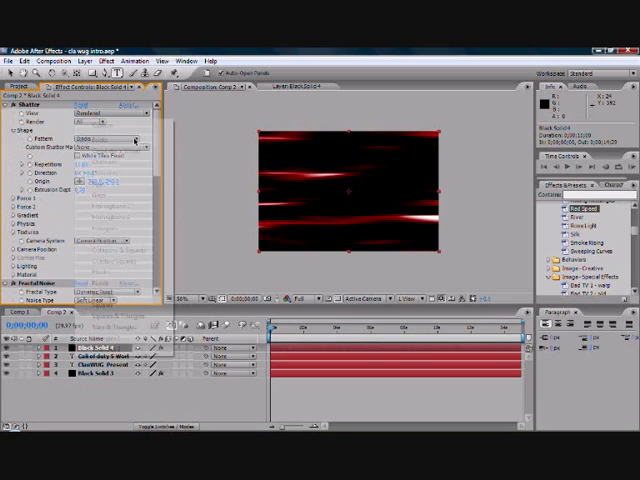
pyautogui.click(110, 138)
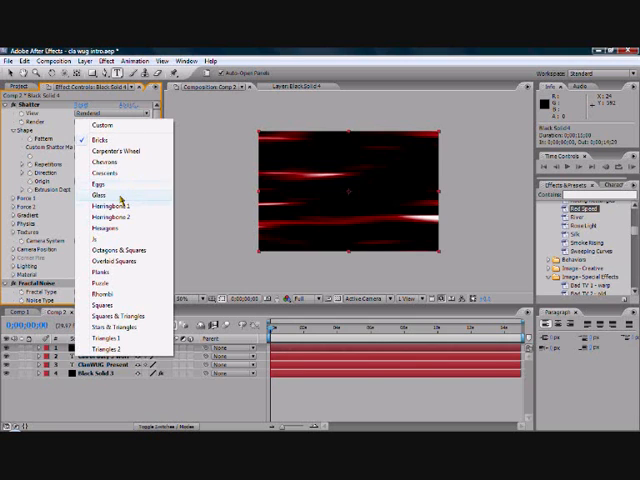
pyautogui.click(96, 194)
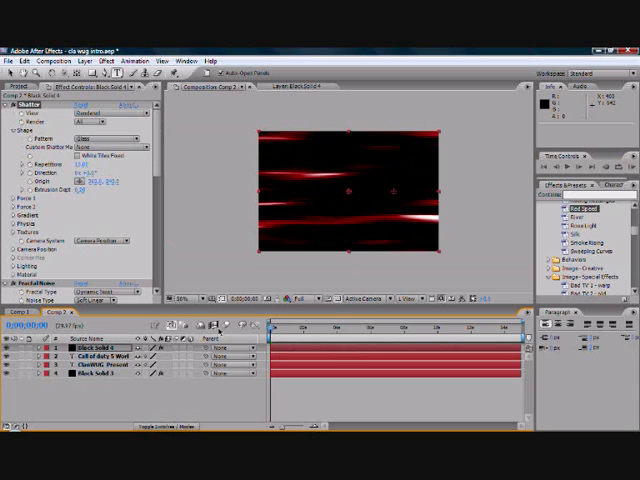
# Select the red background layer and bring up the Effect category menu.
pyautogui.click(104, 348)
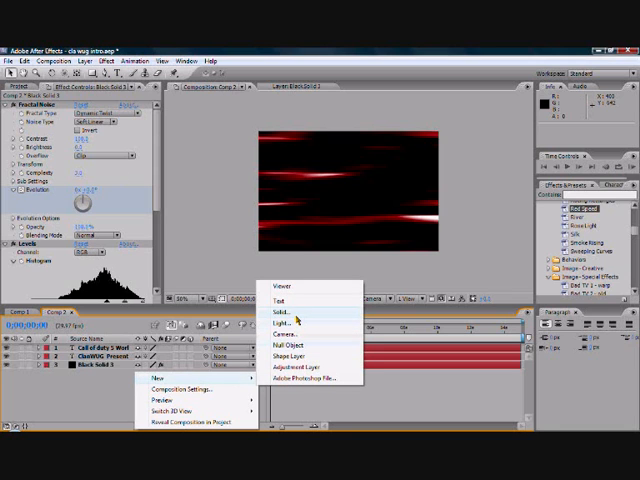
pyautogui.click(276, 322)
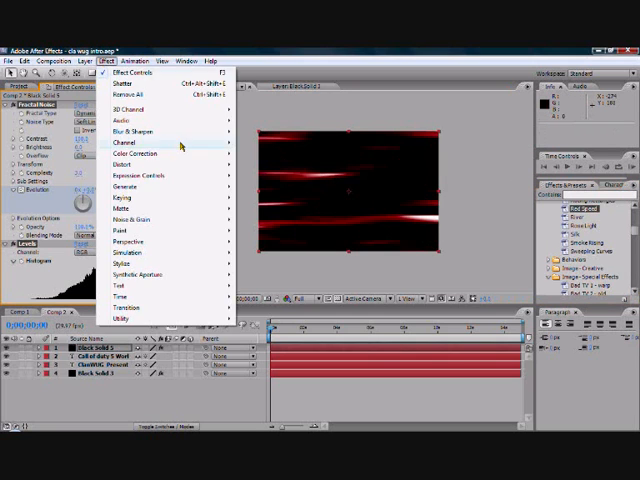
pyautogui.moveTo(188, 242)
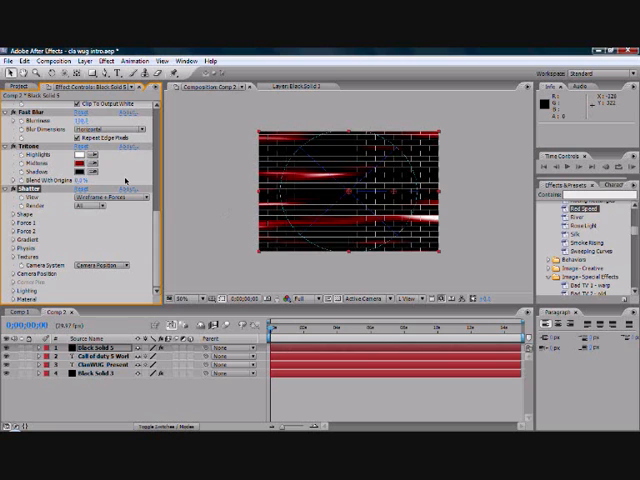
# Set Shatter View to Rendered and Render to All, then scrub forward to preview the breakup.
pyautogui.click(104, 198)
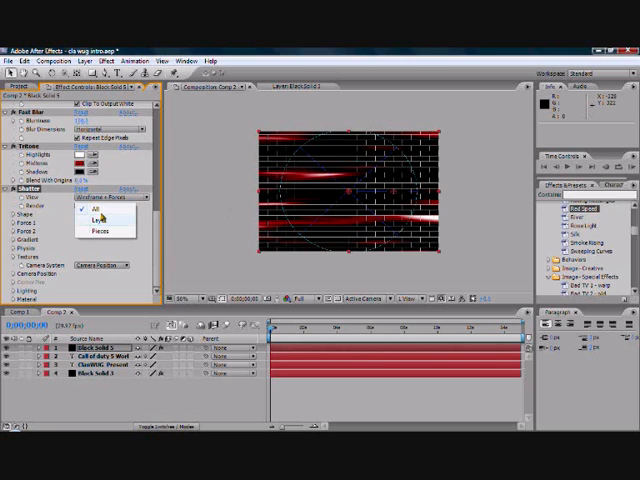
pyautogui.click(104, 204)
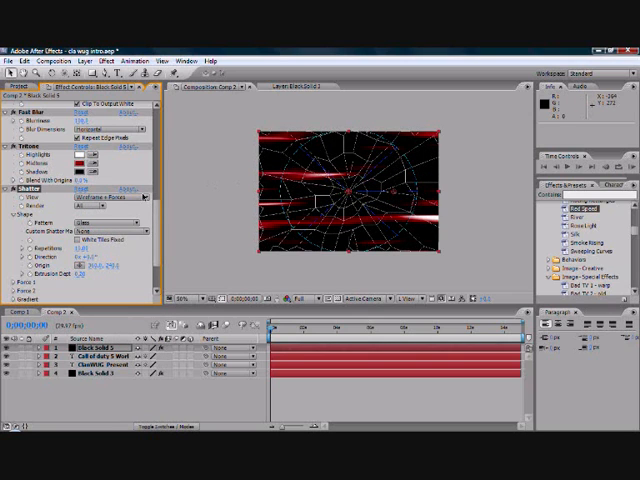
pyautogui.click(110, 188)
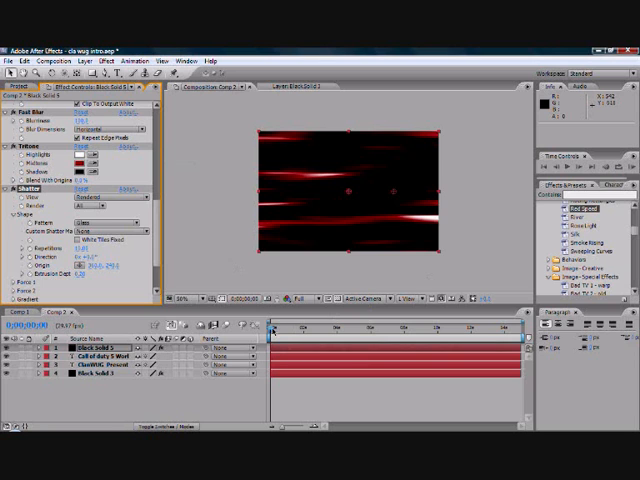
pyautogui.moveTo(270, 330); pyautogui.dragTo(284, 330)
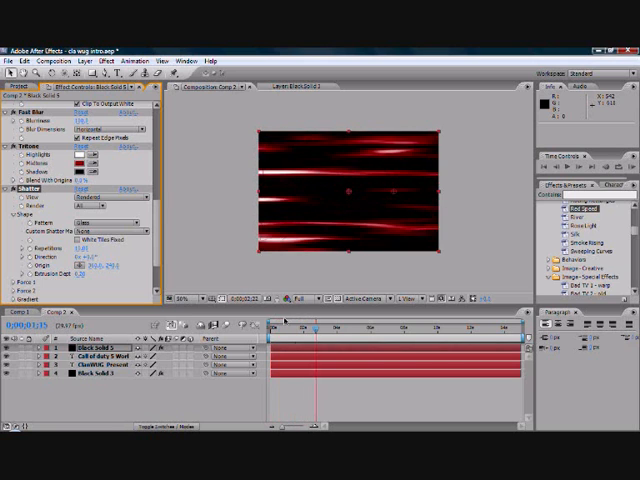
# Export the composition as an AVI movie, accepting the default AVI settings.
pyautogui.click(276, 328)
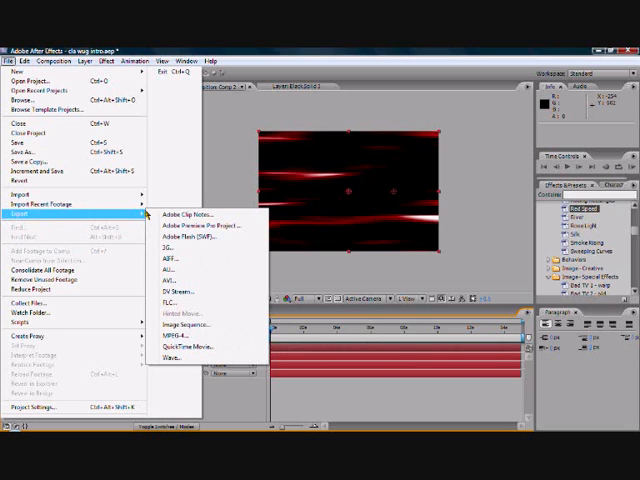
pyautogui.moveTo(180, 280)
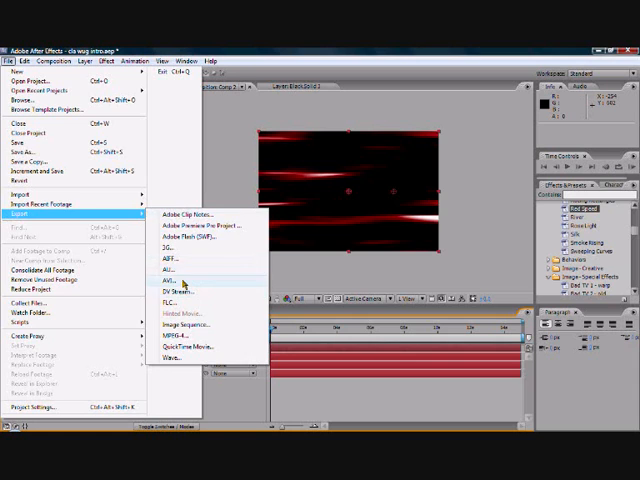
pyautogui.click(176, 280)
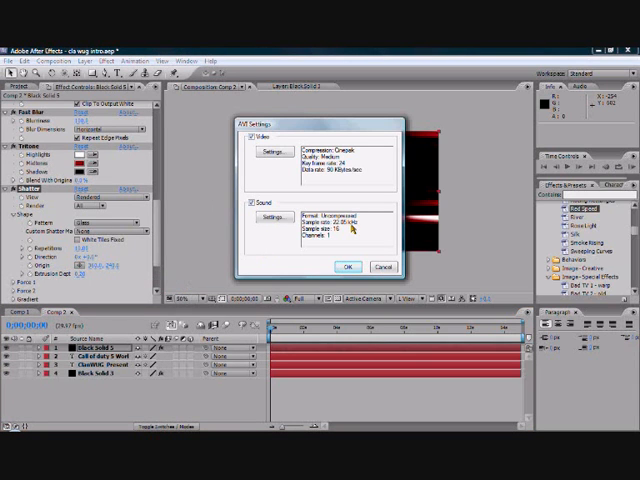
pyautogui.moveTo(360, 262)
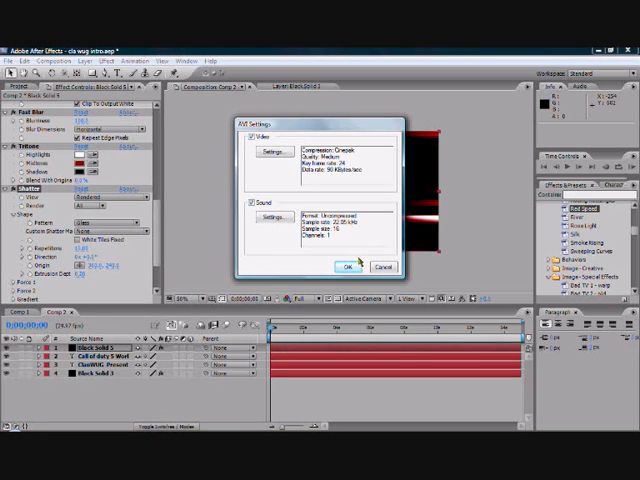
pyautogui.click(348, 268)
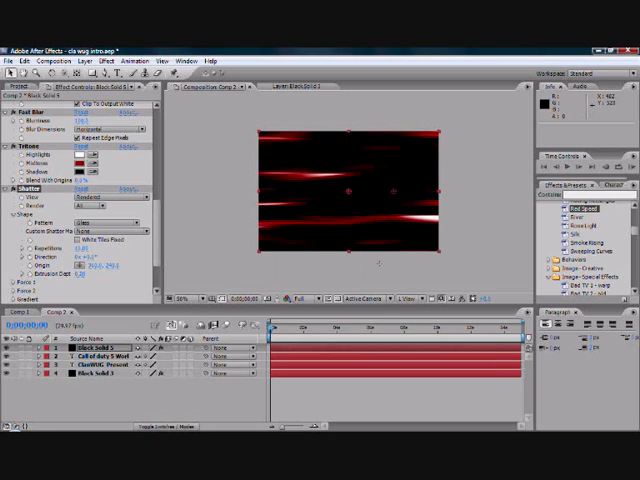